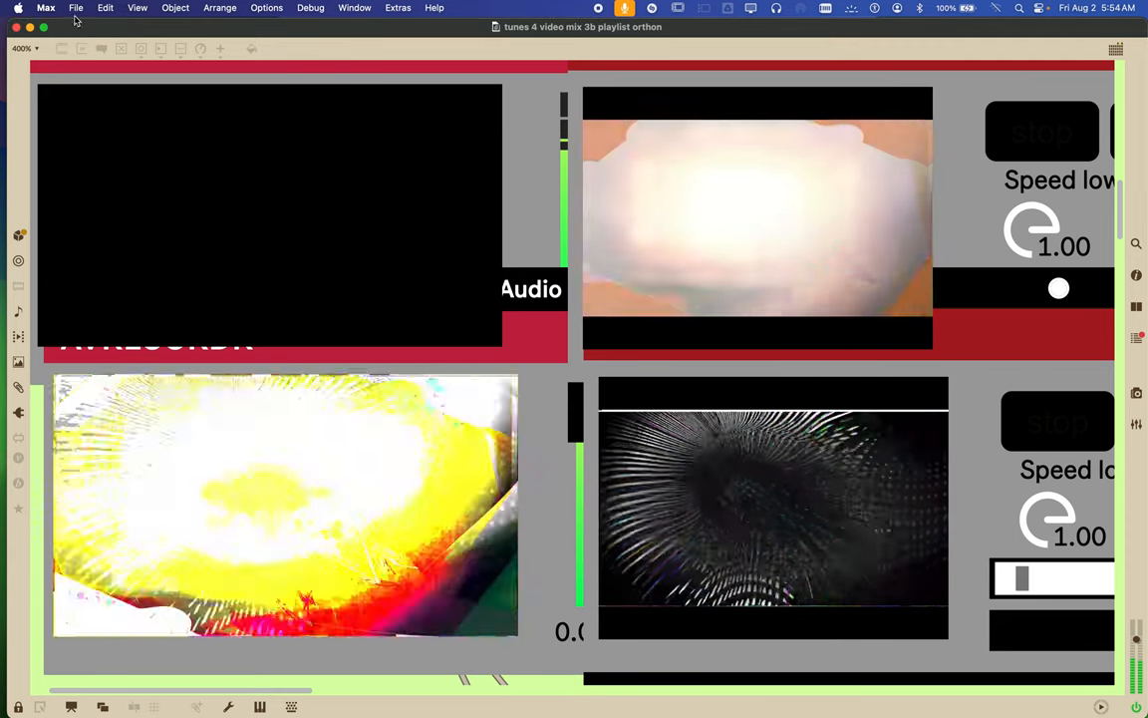
# Open the File menu to begin saving the patcher as 'tunes 4 video mix 3c playlist orthon'.
pyautogui.click(76, 8)
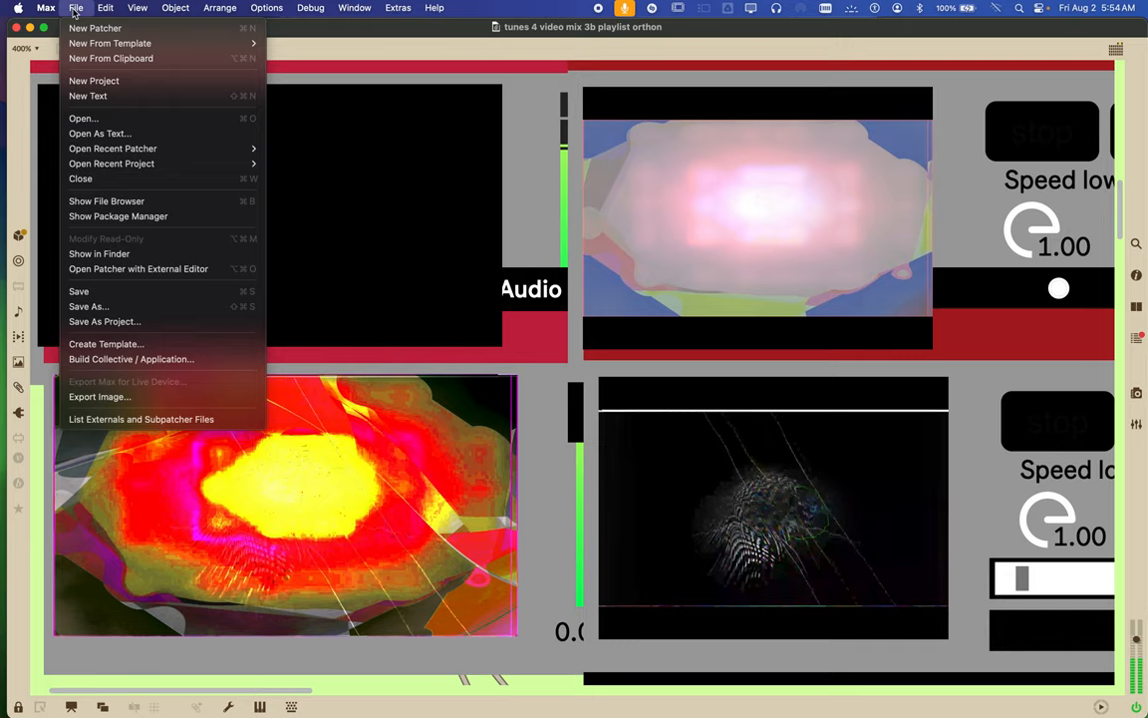
pyautogui.moveTo(87, 306)
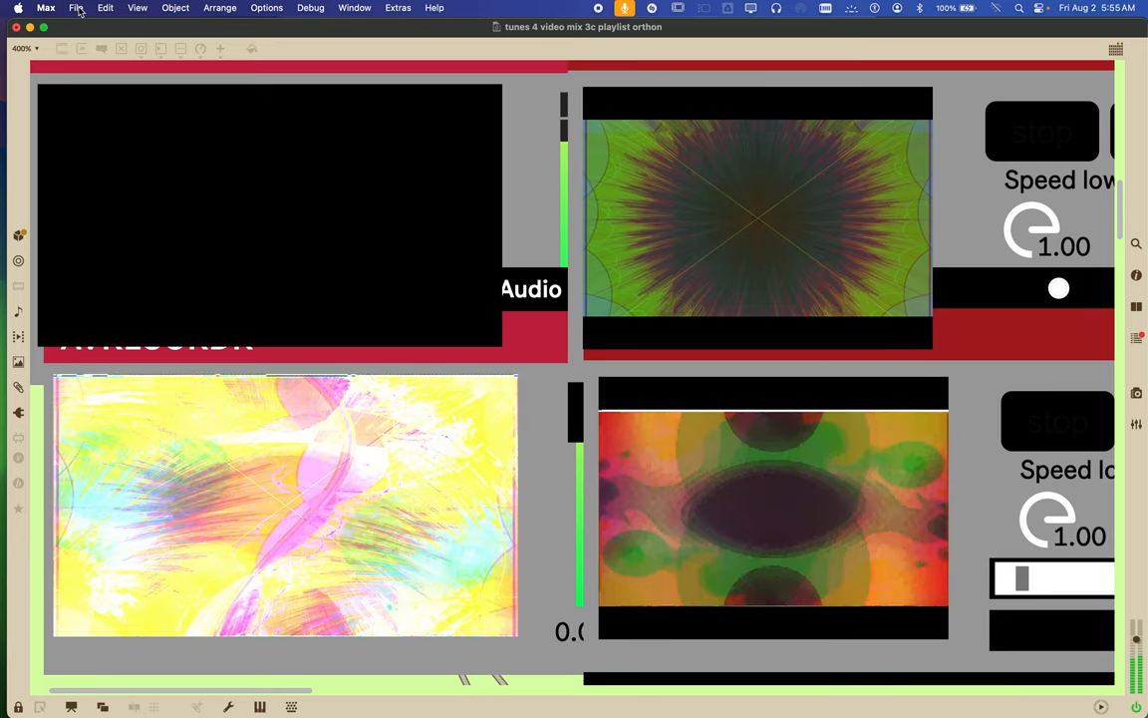
# Save the 'tunes 4 video mix 3c playlist orthon' patcher from the File menu.
pyautogui.click(76, 8)
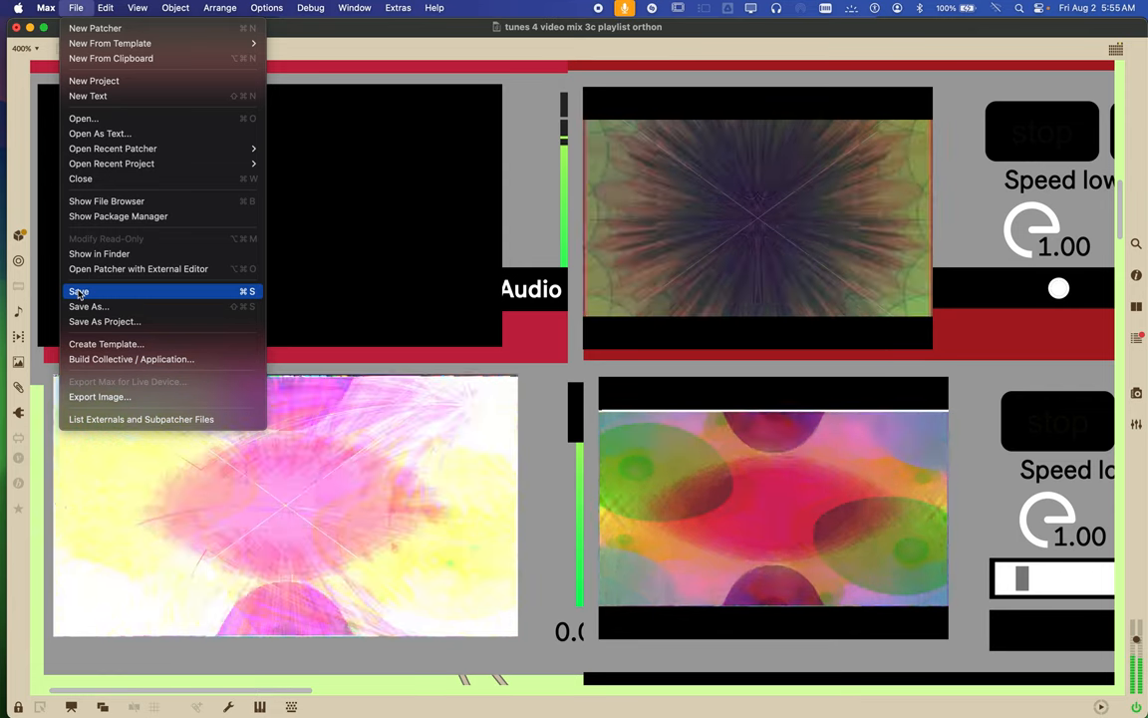
pyautogui.click(79, 291)
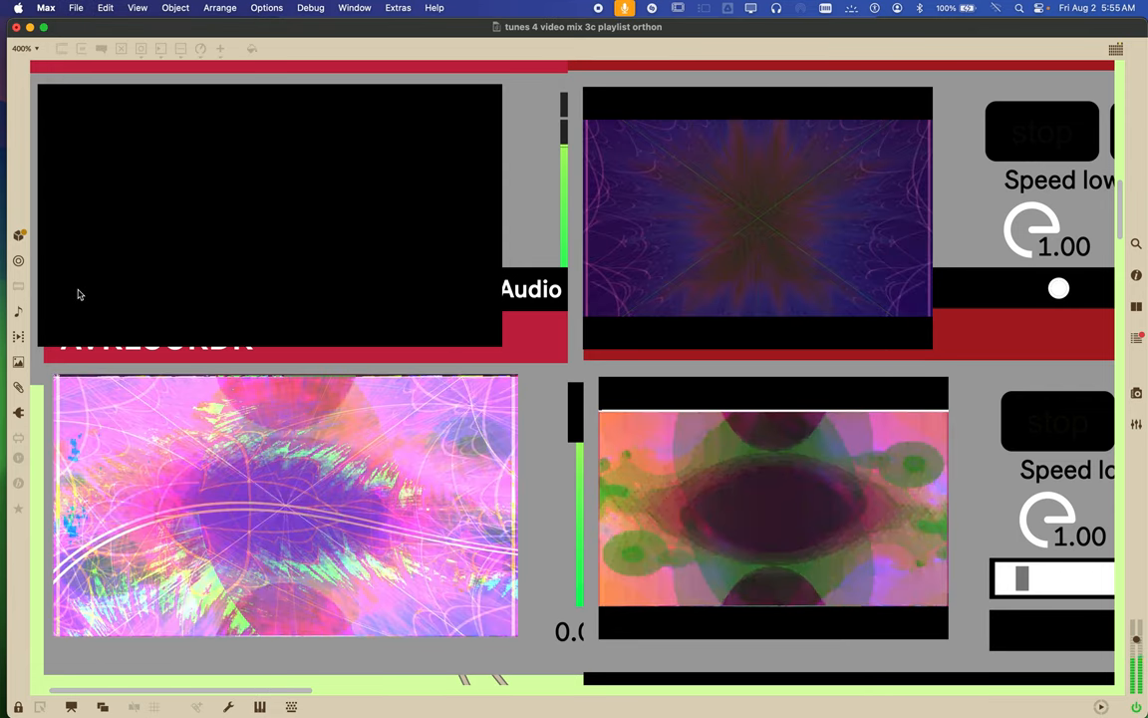